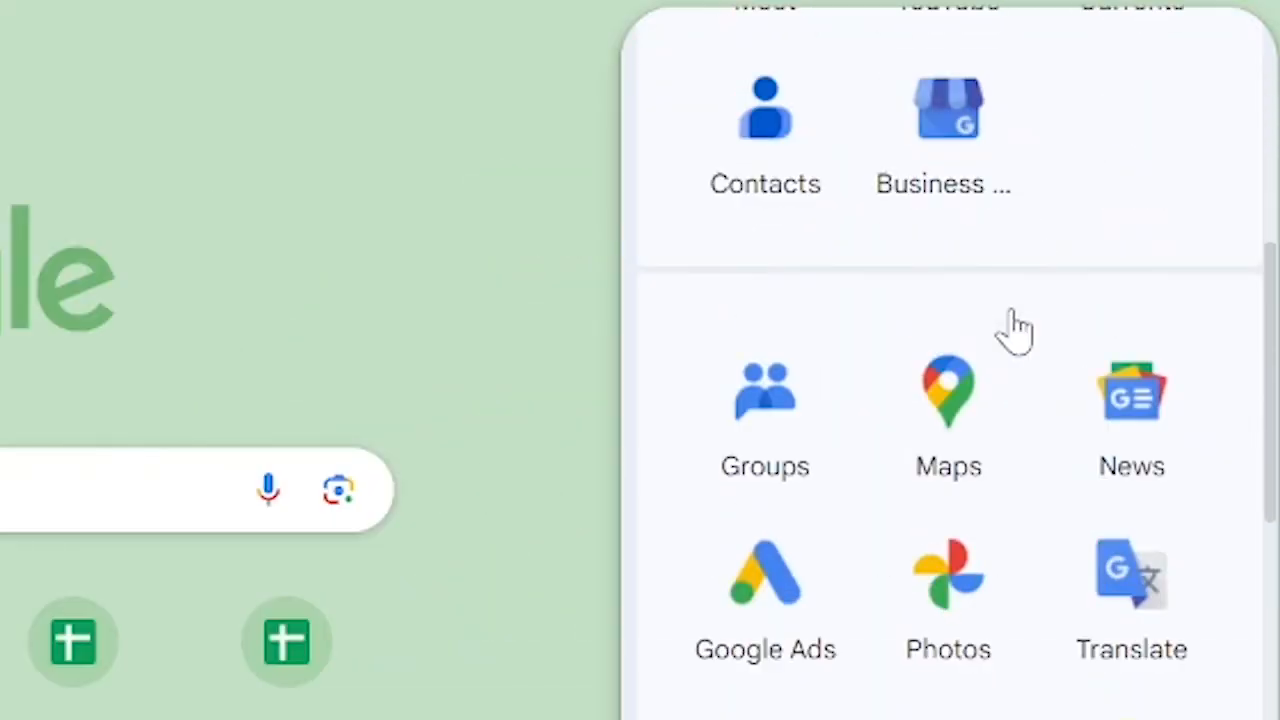
Launch Google Classroom from the Google apps launcher
{"action": "scroll", "scroll_direction": "down", "scroll_amount": 3}
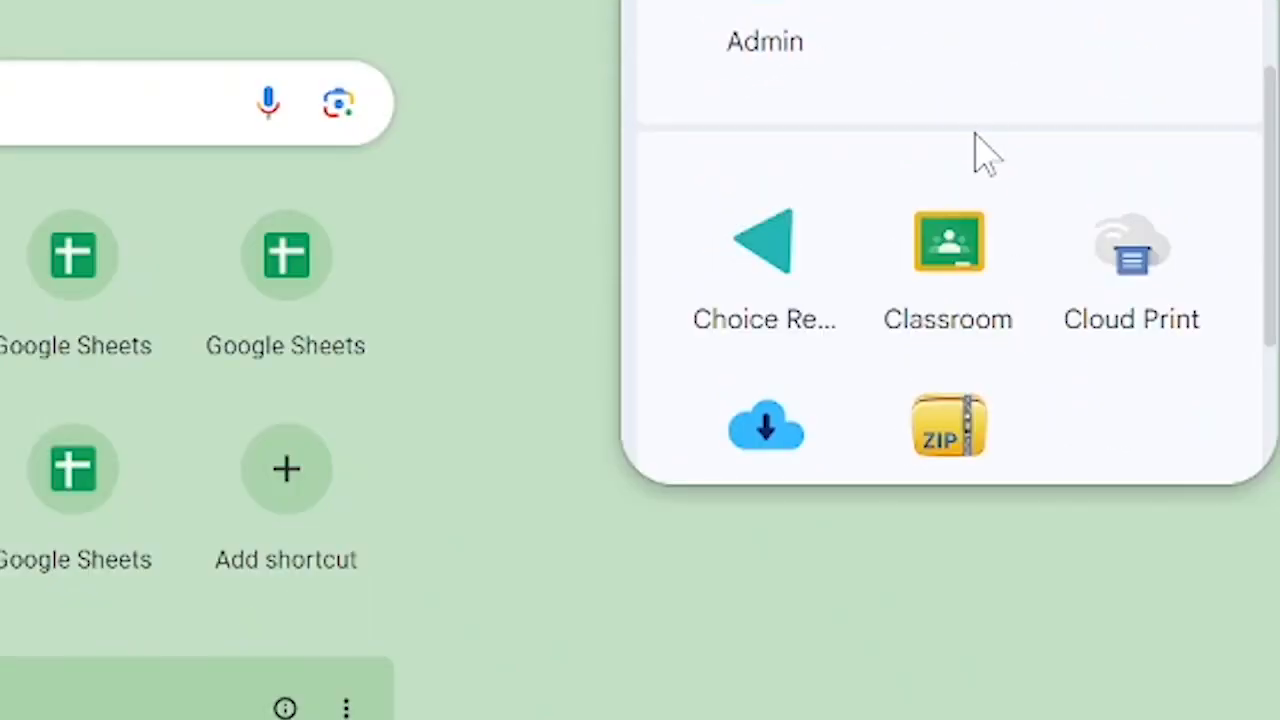
{"action": "mouse_move", "coordinate": [948, 270]}
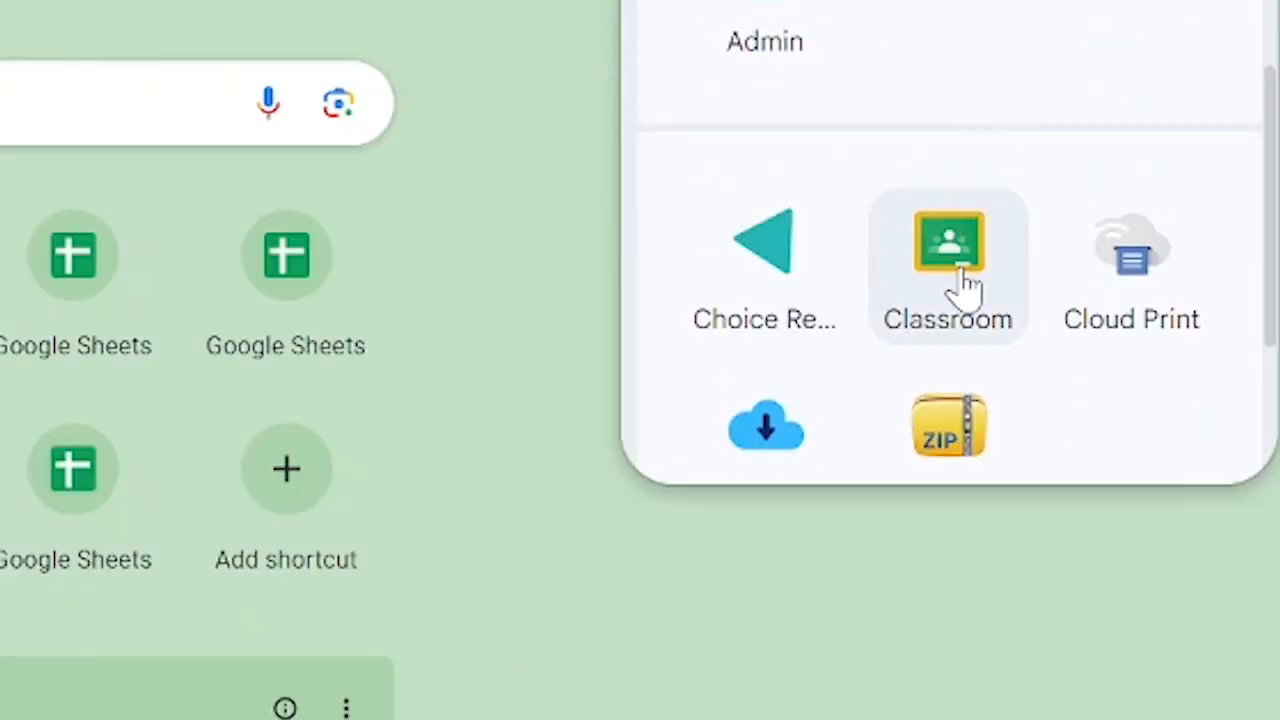
{"action": "left_click", "coordinate": [948, 244]}
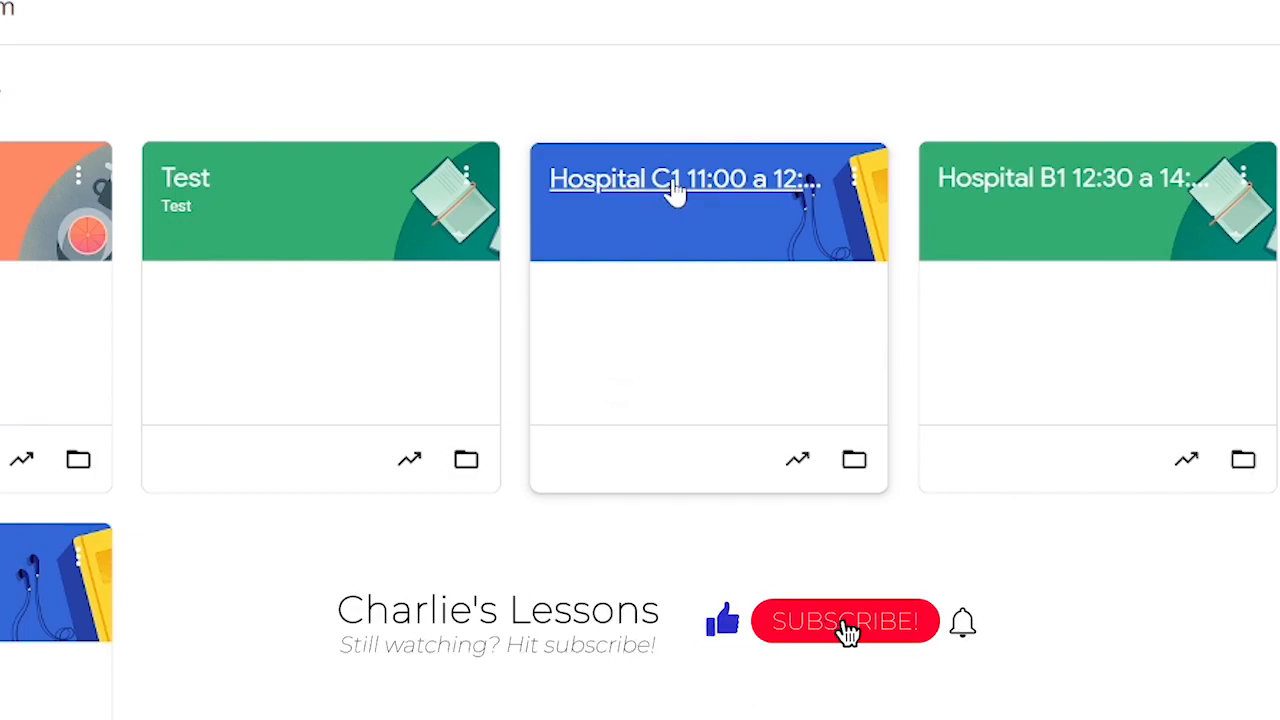
Open the Hospital C1 class from the Classroom home page
{"action": "left_click", "coordinate": [684, 178]}
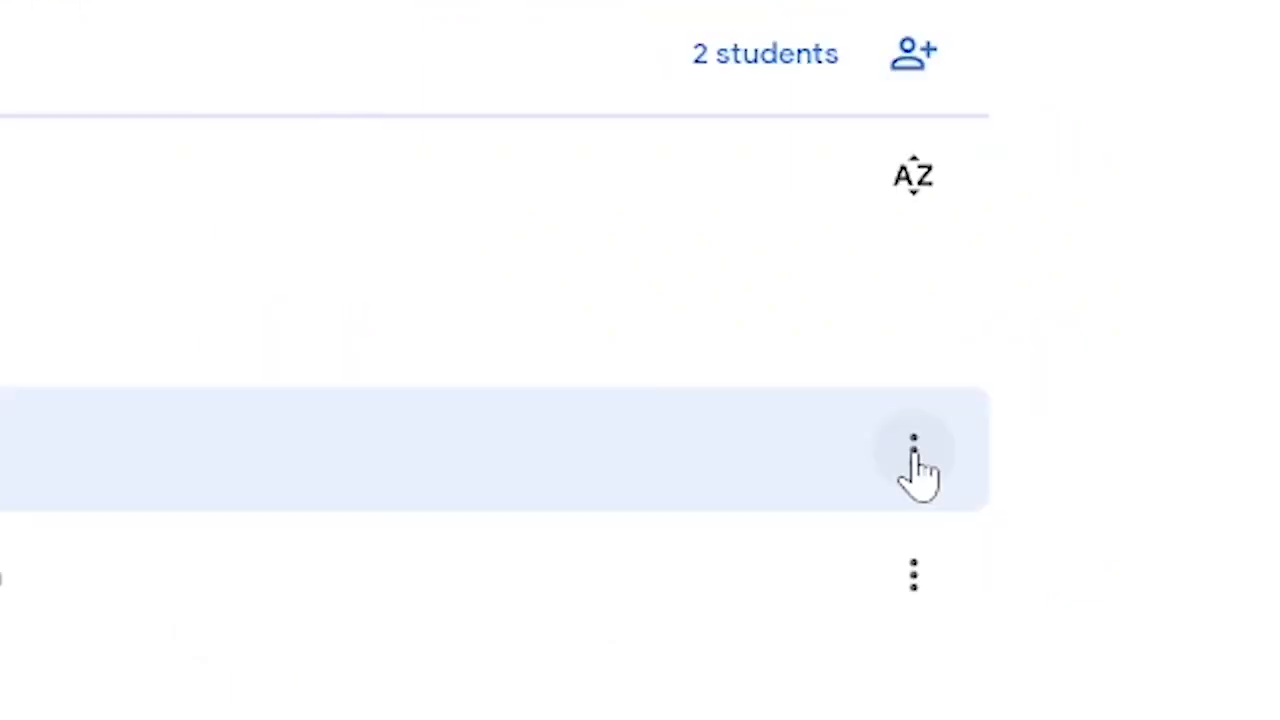
Remove the first student via the three-dot menu, leaving 1 student listed
{"action": "left_click", "coordinate": [912, 444]}
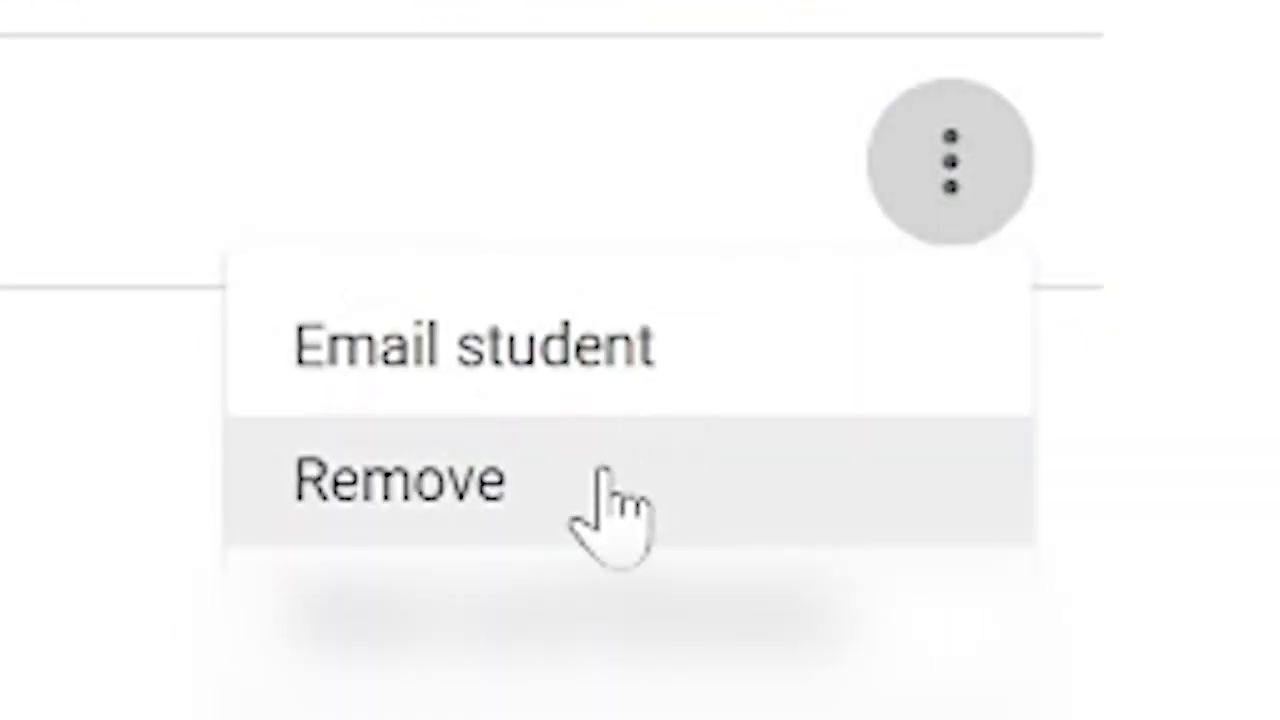
{"action": "left_click", "coordinate": [400, 478]}
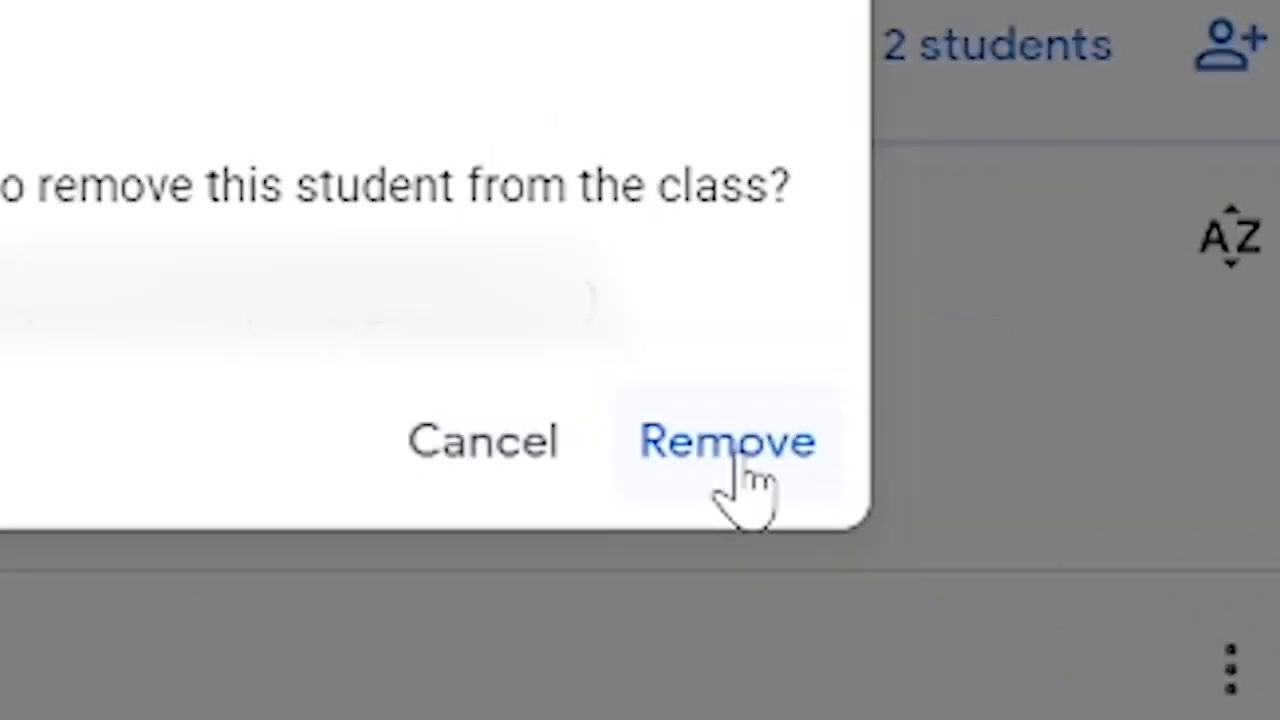
{"action": "left_click", "coordinate": [728, 442]}
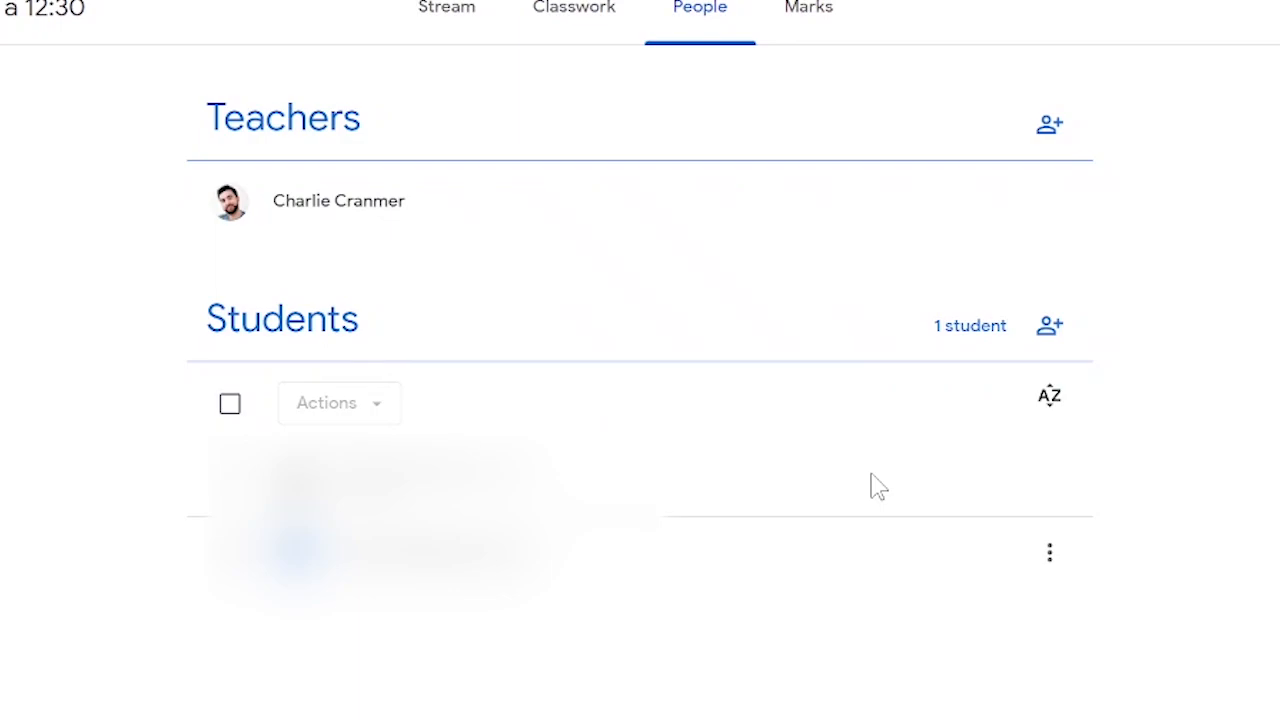